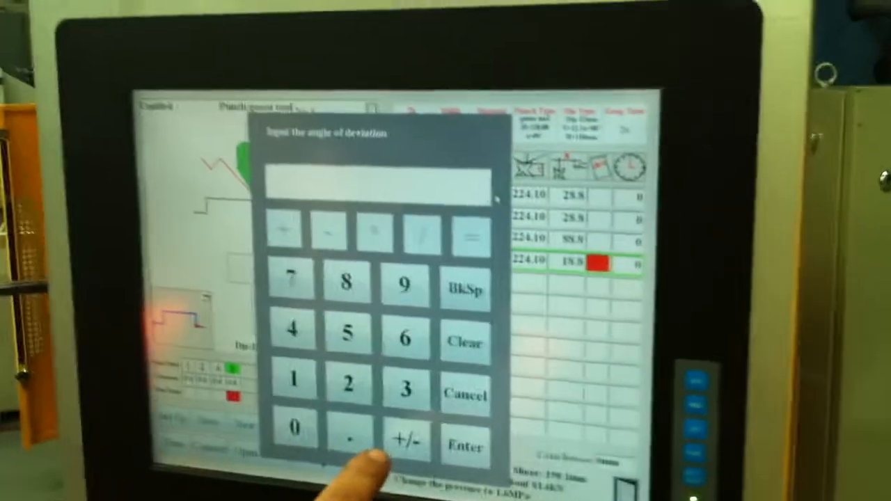
Enter 2 as the bend's deviation angle on the keypad and confirm it
{"action": "left_click", "coordinate": [331, 397]}
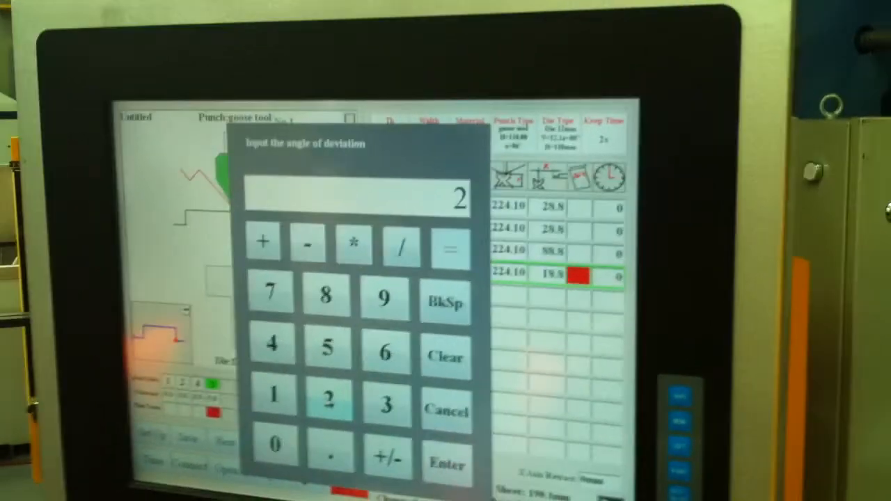
{"action": "left_click", "coordinate": [446, 462]}
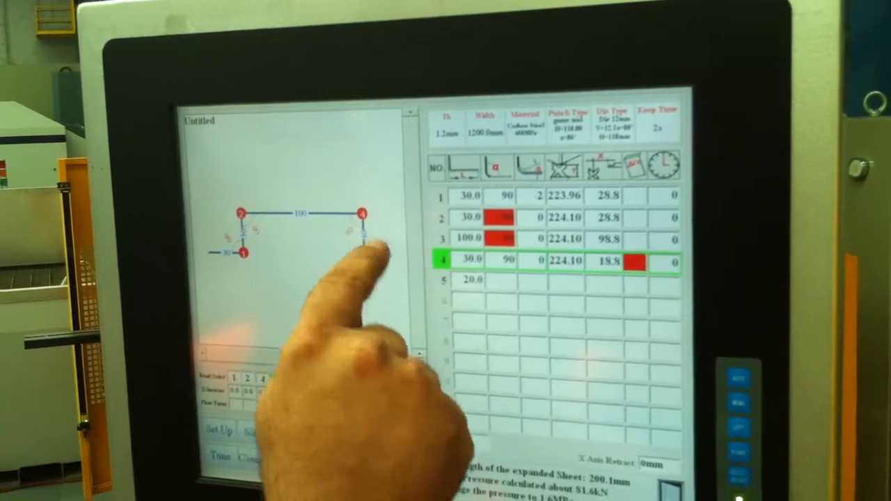
Pick the fourth bend on the profile drawing so its angle reads 135° in the bend table
{"action": "left_click", "coordinate": [506, 260]}
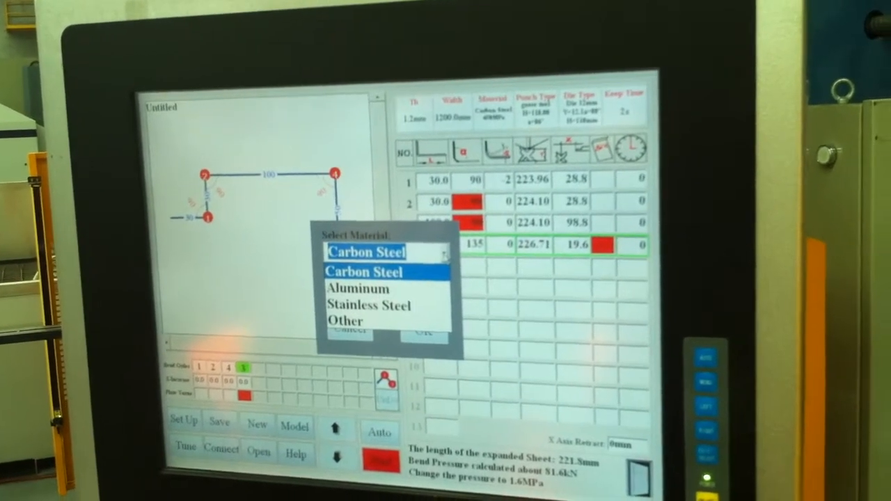
Choose Other as the sheet material with 450 MPa tensile strength and confirm
{"action": "left_click", "coordinate": [346, 320]}
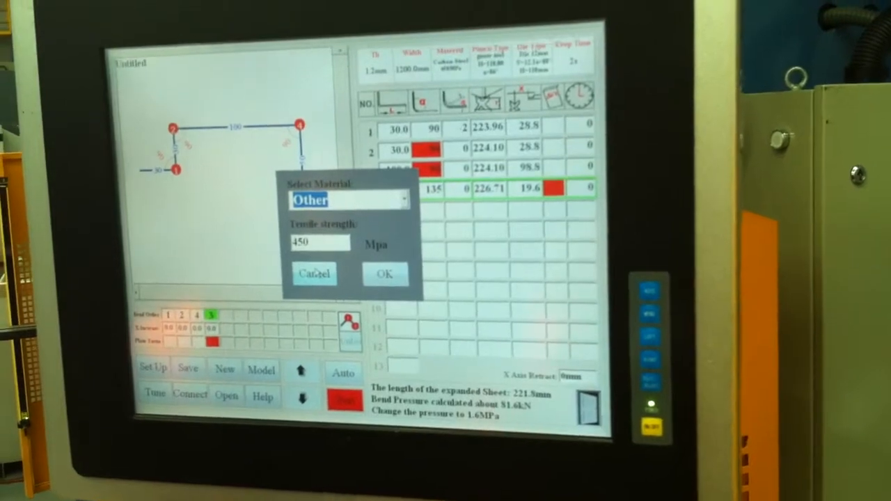
{"action": "left_click", "coordinate": [384, 273]}
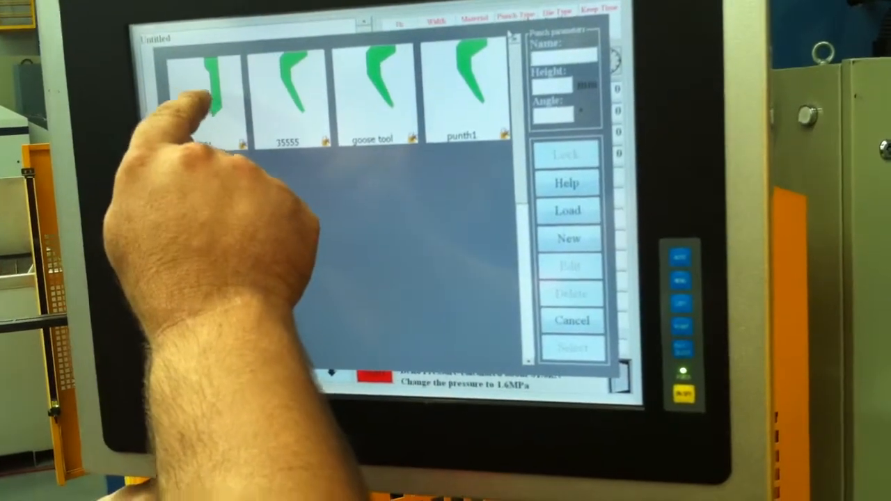
Load punch 001 from the tool library into the program
{"action": "left_click", "coordinate": [208, 91]}
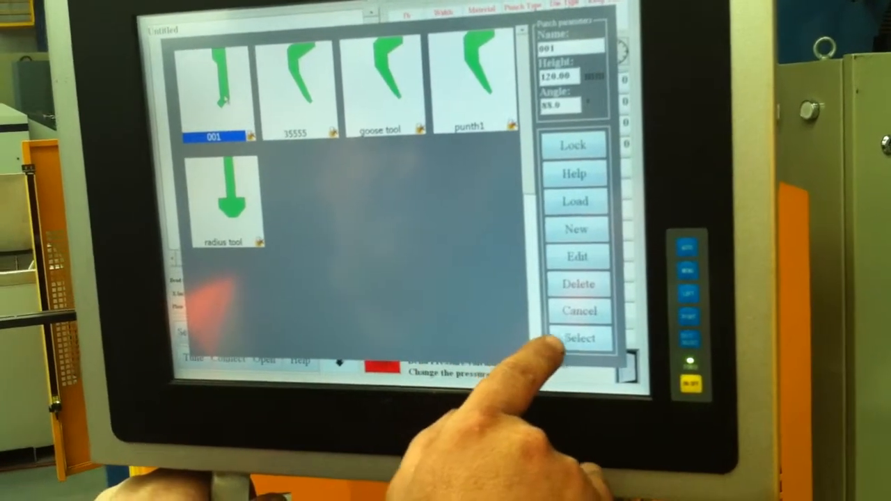
{"action": "left_click", "coordinate": [581, 339]}
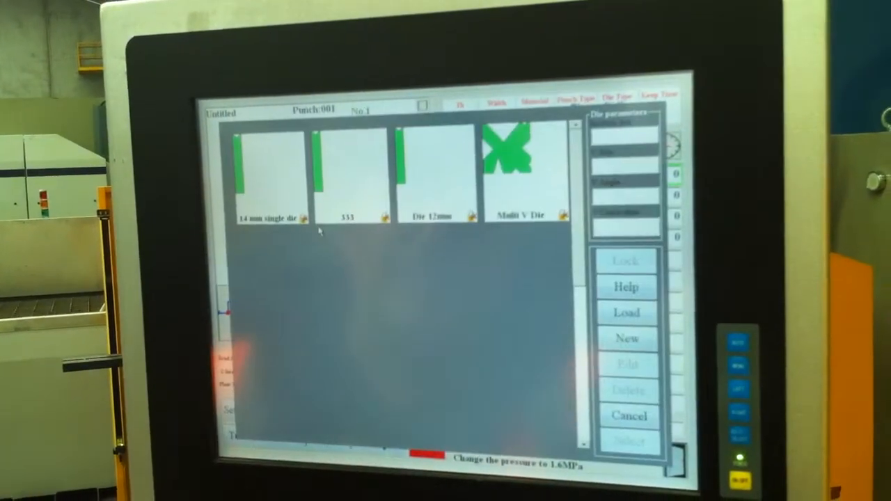
Pick the Multi V Die from the die library and choose one of its numbered V openings
{"action": "left_click", "coordinate": [515, 214]}
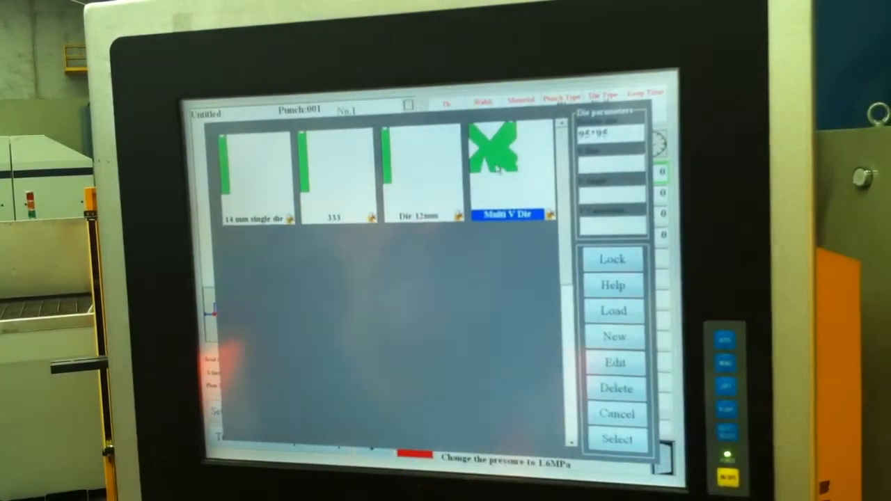
{"action": "left_click", "coordinate": [615, 442]}
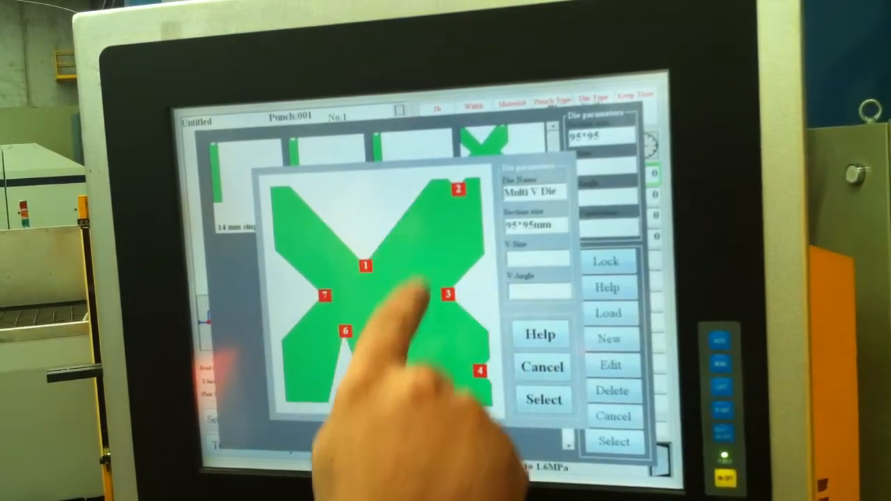
{"action": "left_click", "coordinate": [543, 398]}
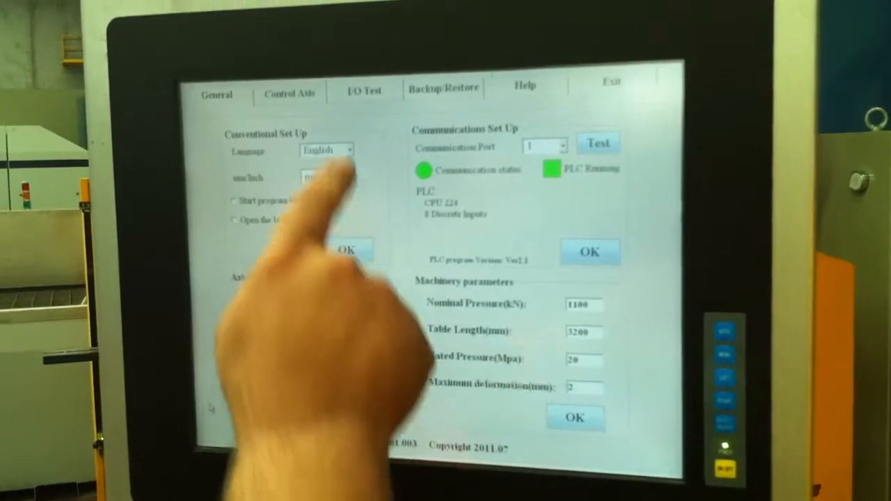
Show the interface language choices on the General setup page
{"action": "left_click", "coordinate": [363, 89]}
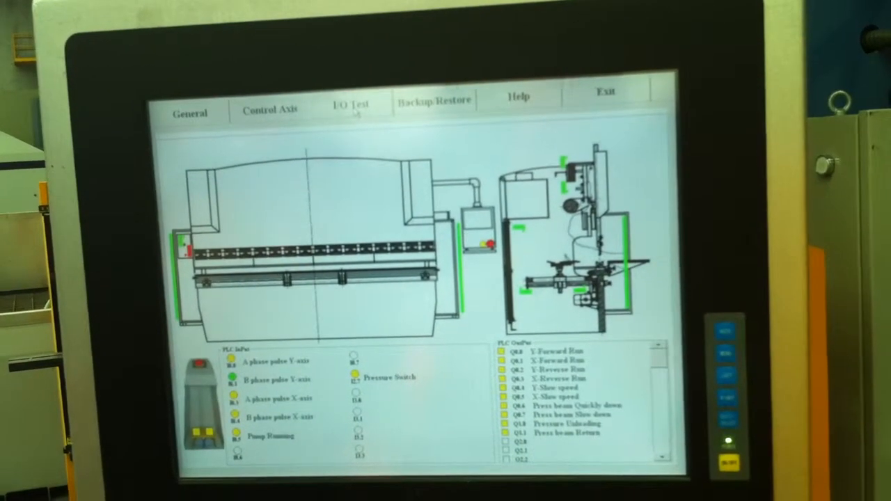
Switch from the I/O Test page to the Backup/Restore settings page
{"action": "left_click", "coordinate": [434, 100]}
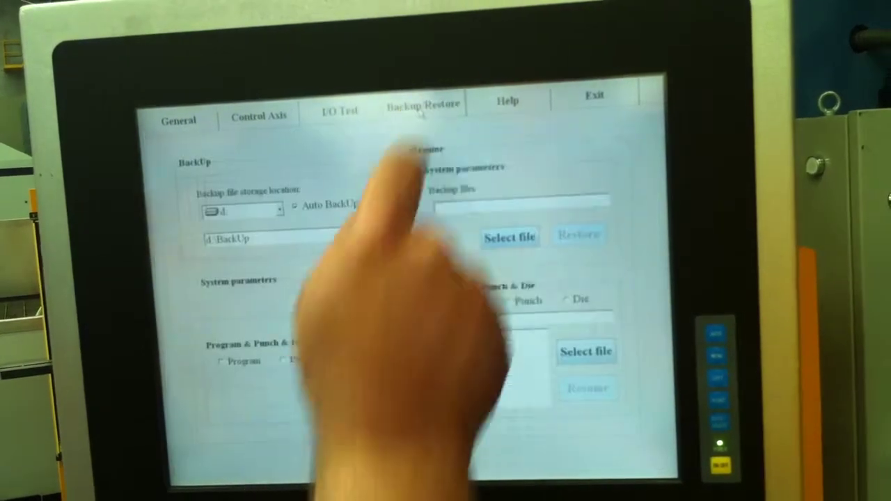